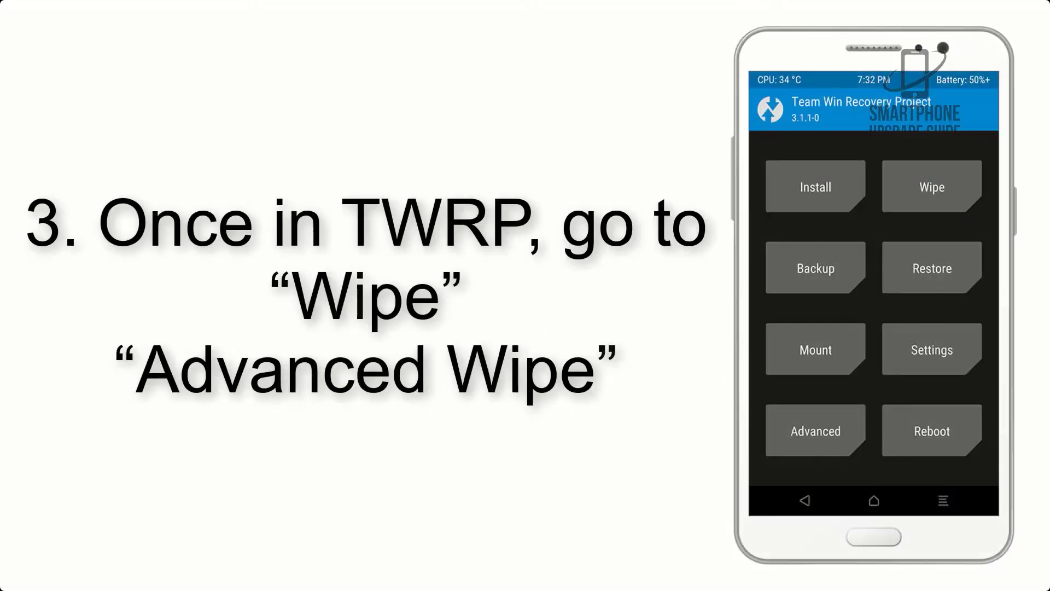
Go from the TWRP main menu through Wipe into Advanced Wipe for partition selection.
{"action": "left_click", "coordinate": [930, 186]}
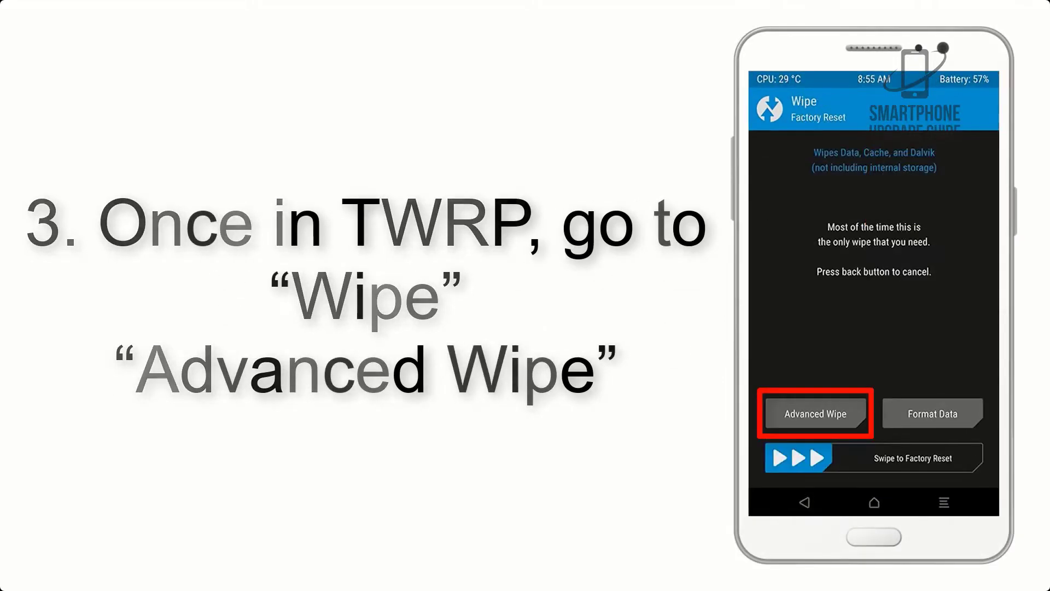
{"action": "left_click", "coordinate": [814, 414]}
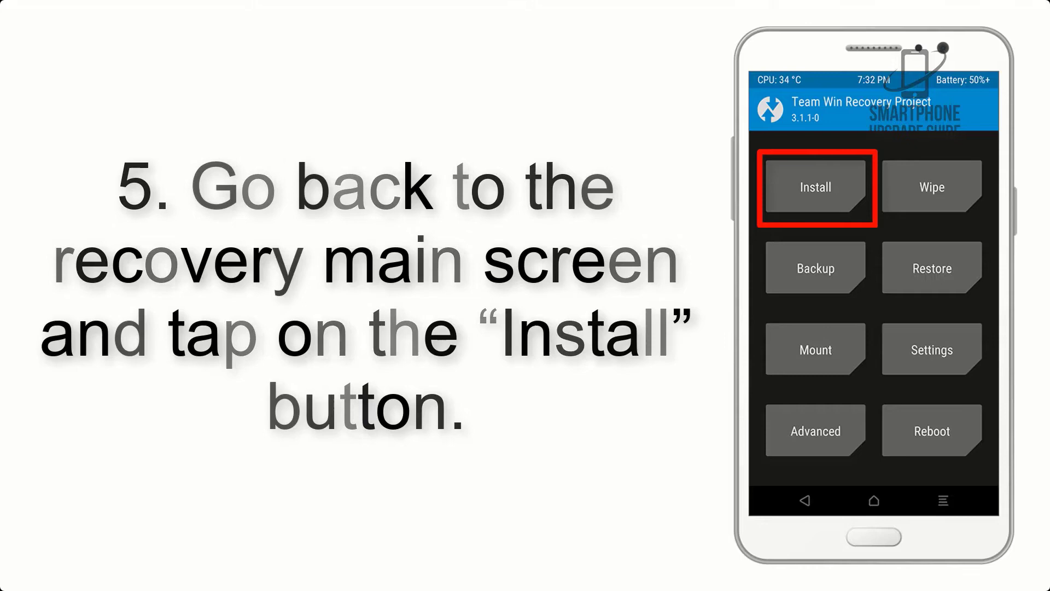
Start Install and browse to /sdcard/Download to locate AOSP_ROM.zip.
{"action": "left_click", "coordinate": [814, 189]}
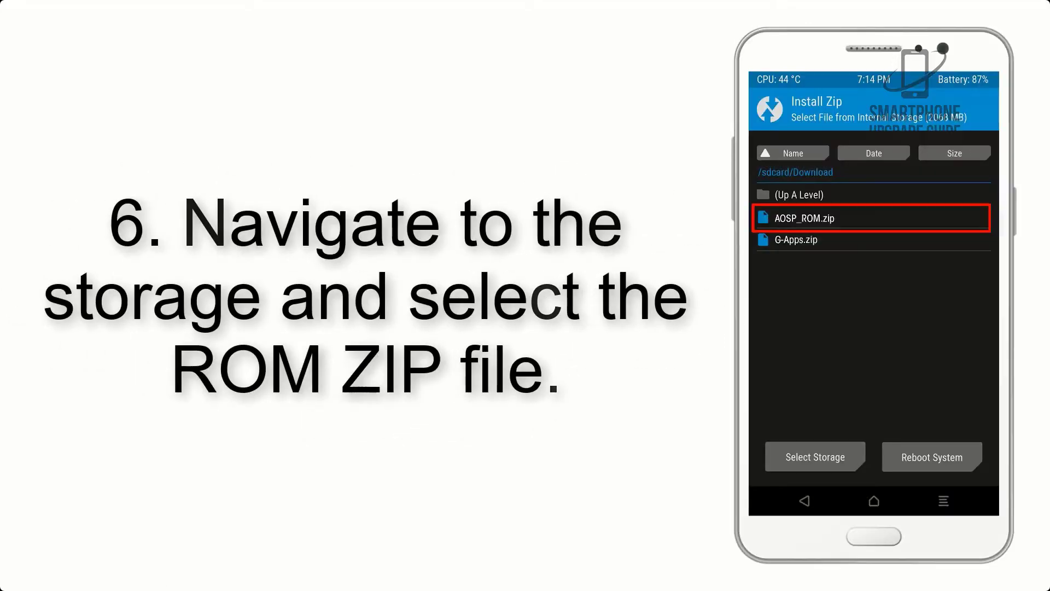